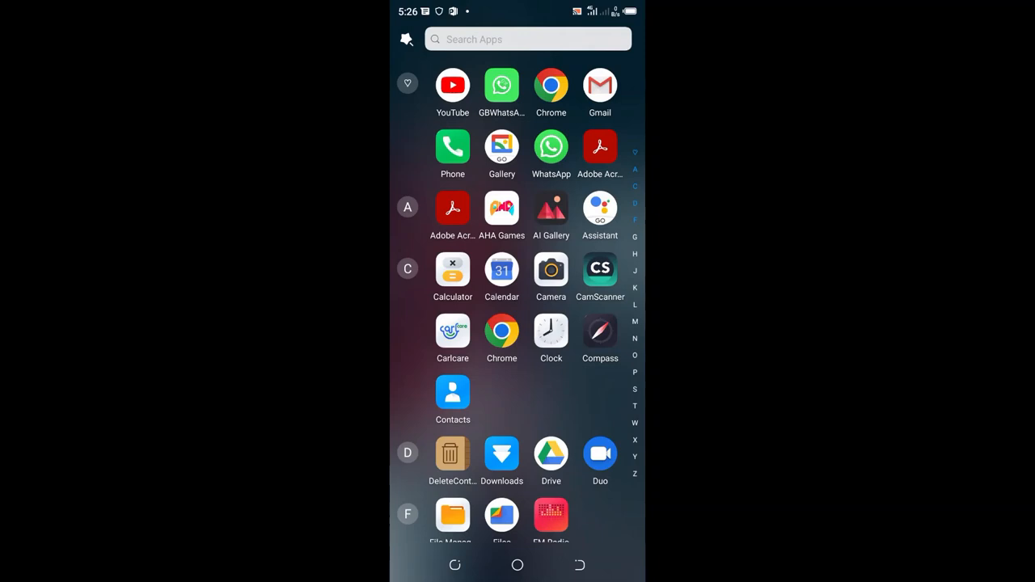
Step: Launch the Settings app from the app drawer and scroll down toward Display
scroll("down", 3)
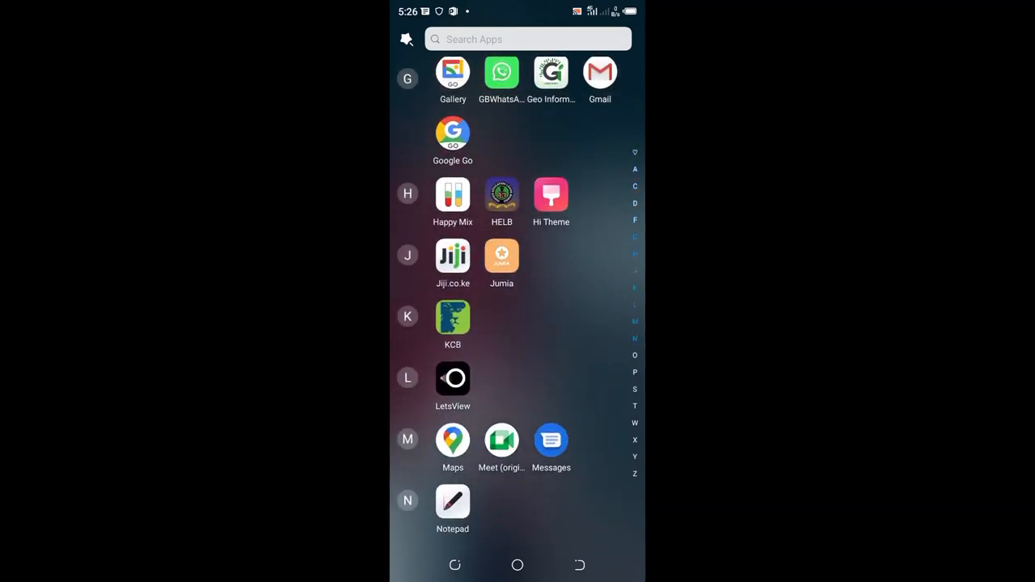
scroll("down", 3)
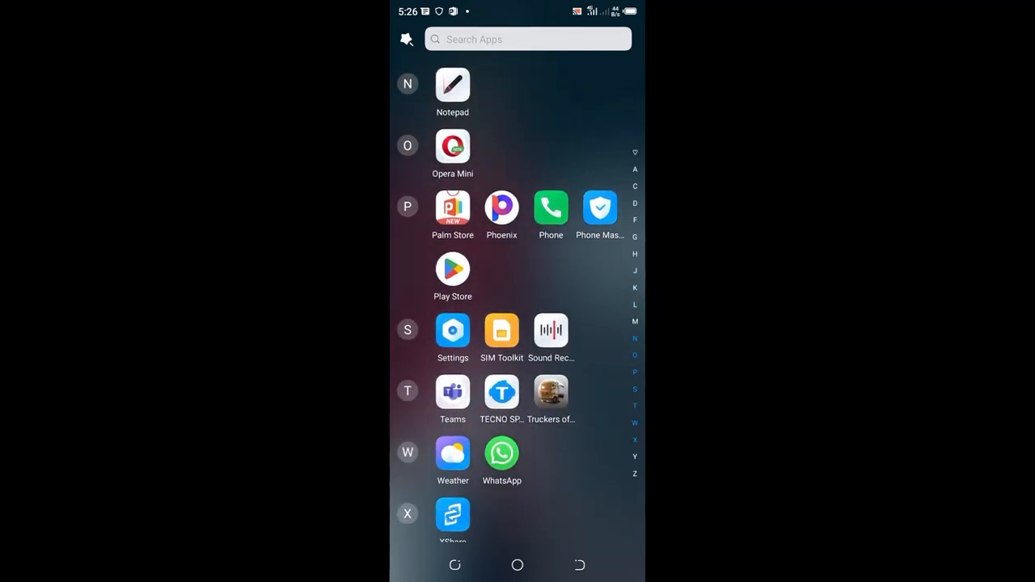
left_click(452, 330)
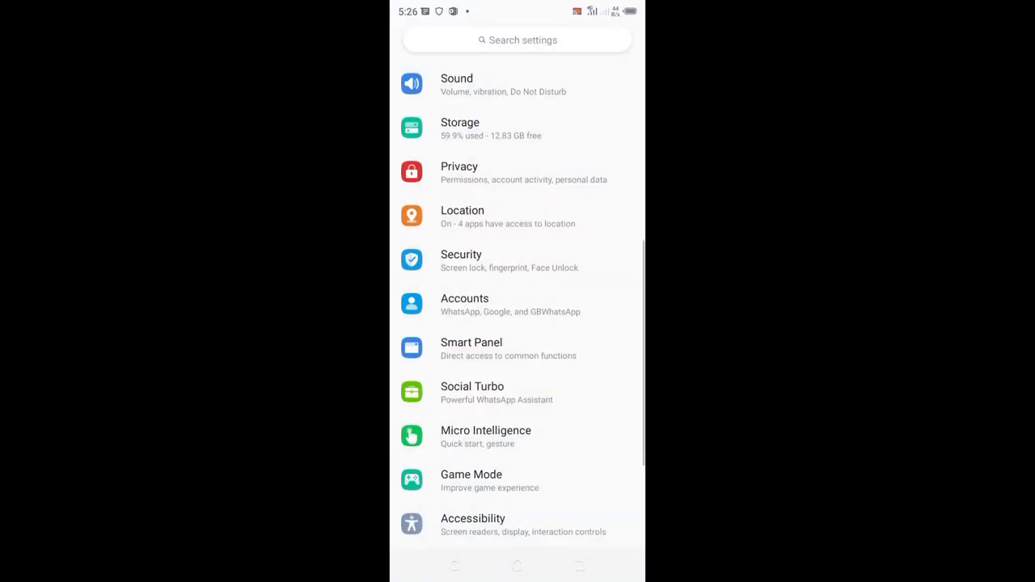
scroll("down", 3)
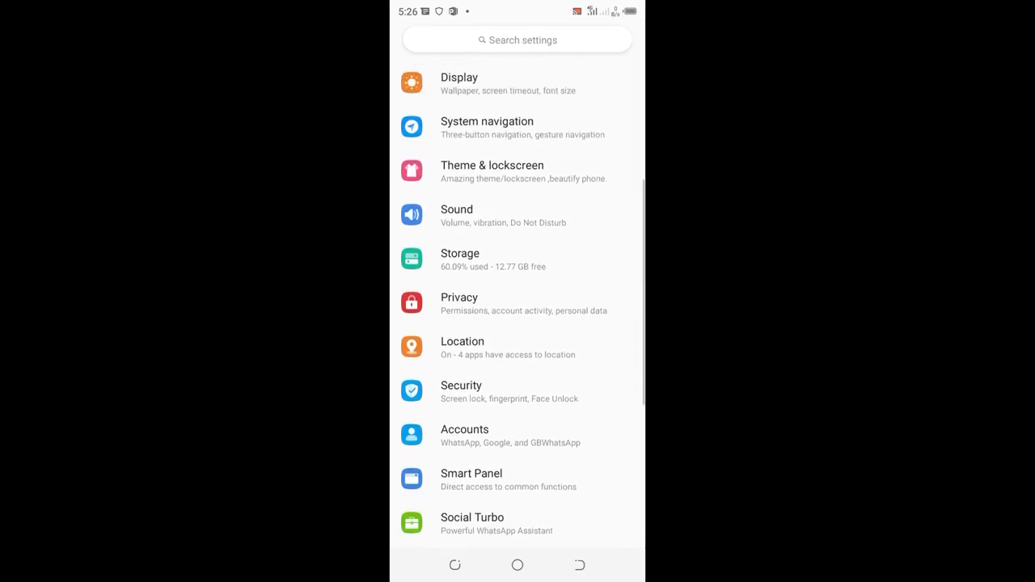
scroll("down", 3)
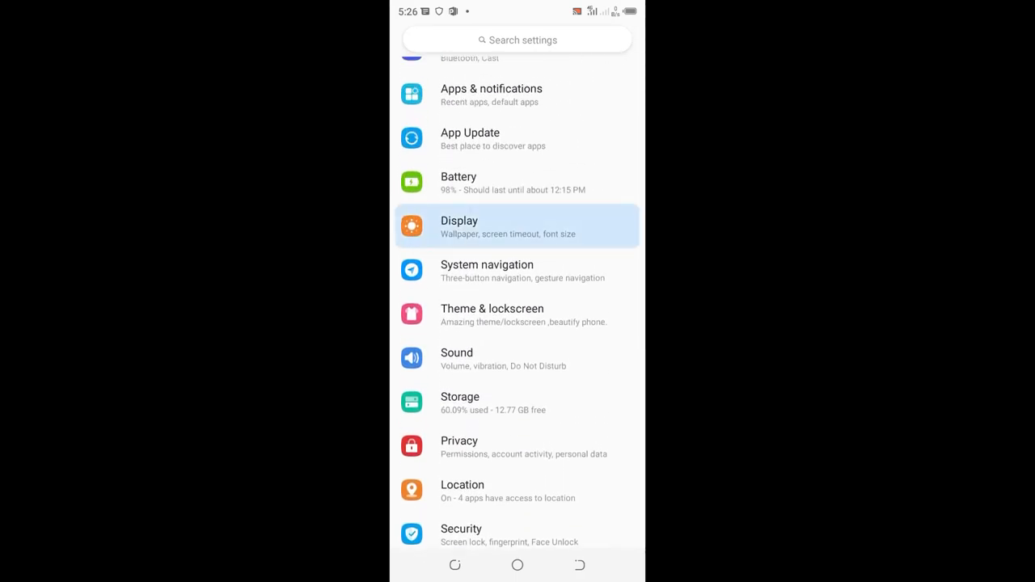
Step: Go to Display and open the Screen timeout options, currently 30 minutes
left_click(508, 226)
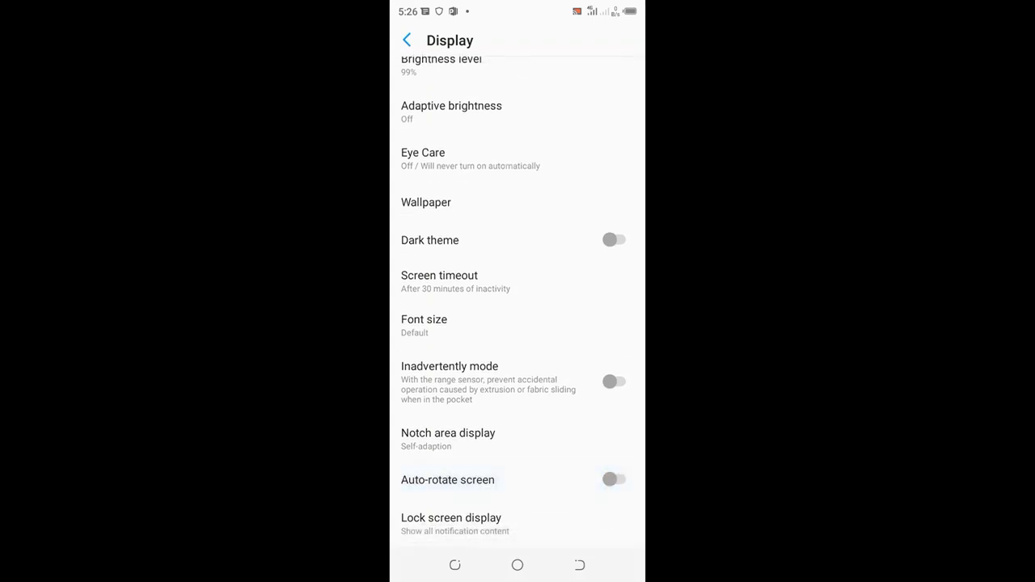
left_click(439, 281)
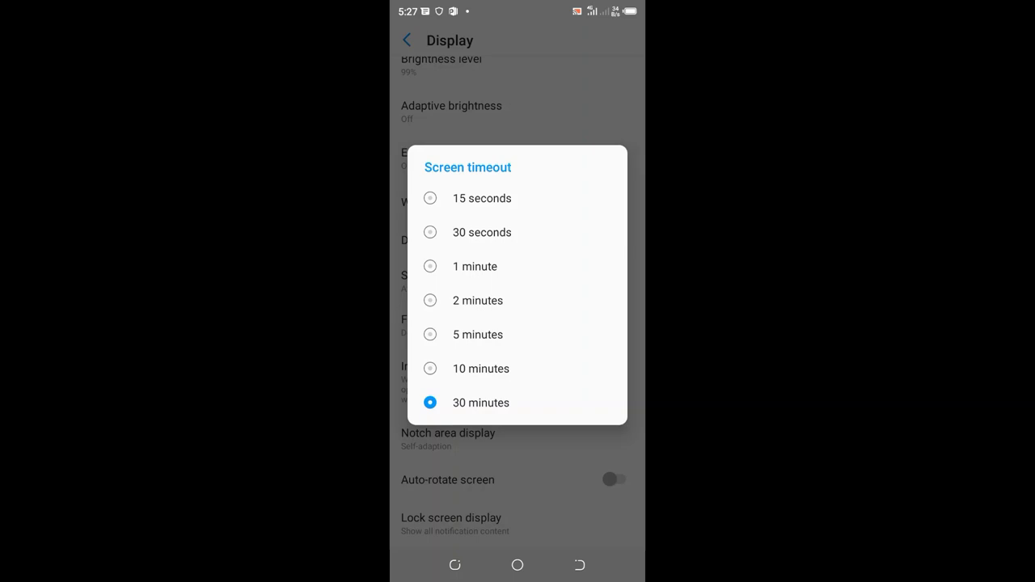
Step: Set screen timeout to 15 seconds via 2 minutes and 1 minute, then reopen to verify
left_click(480, 369)
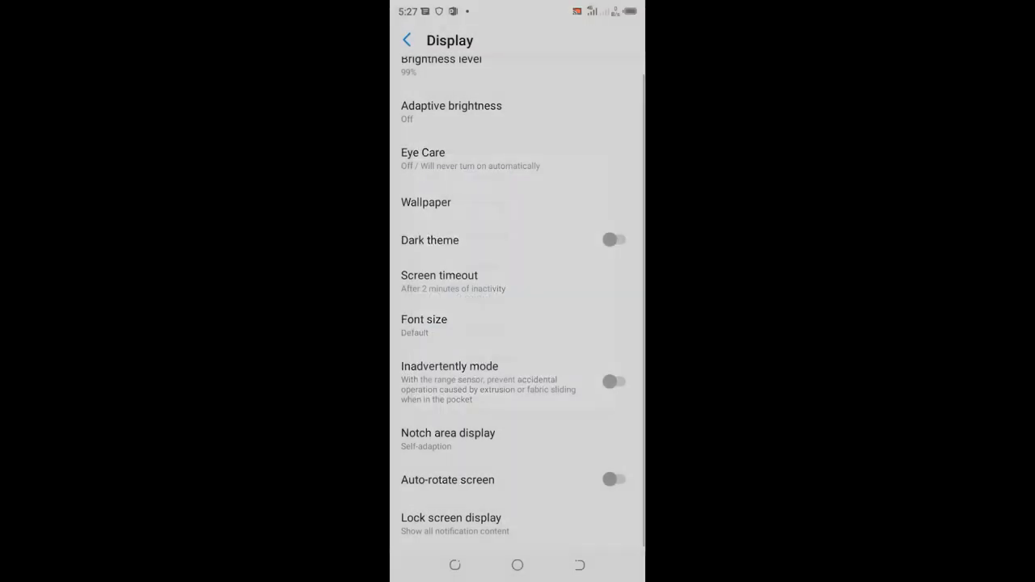
left_click(439, 275)
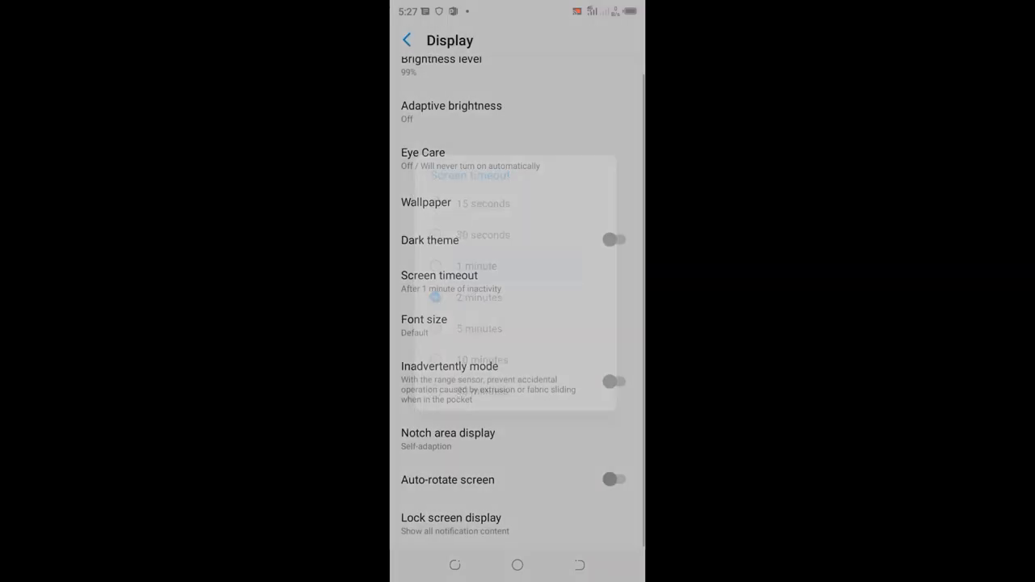
left_click(481, 234)
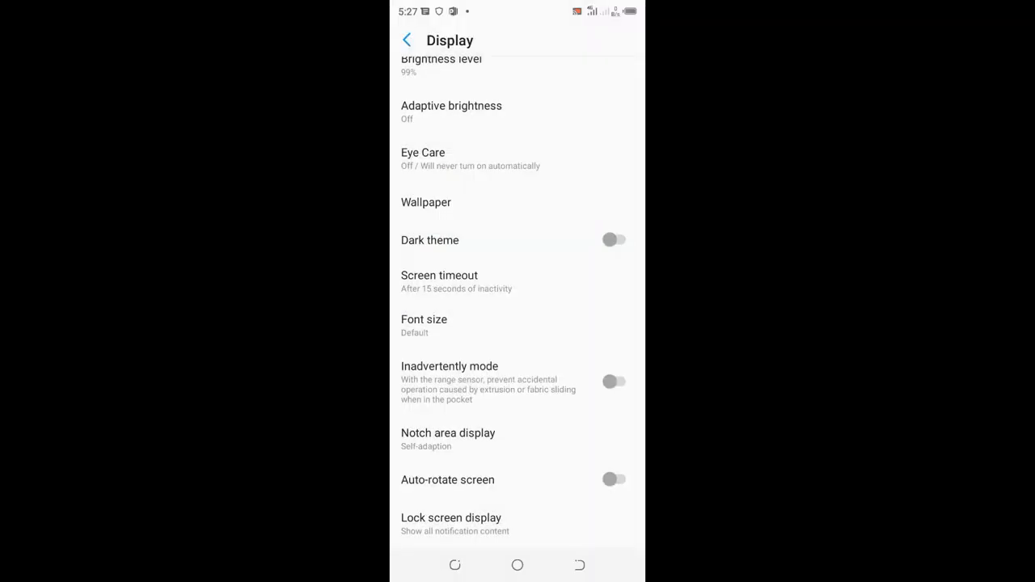
left_click(439, 280)
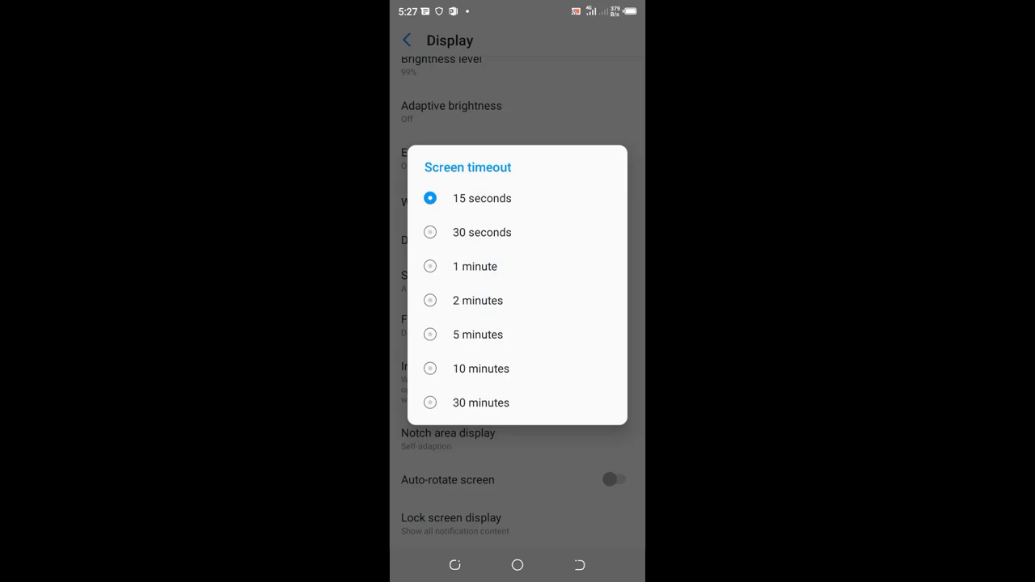